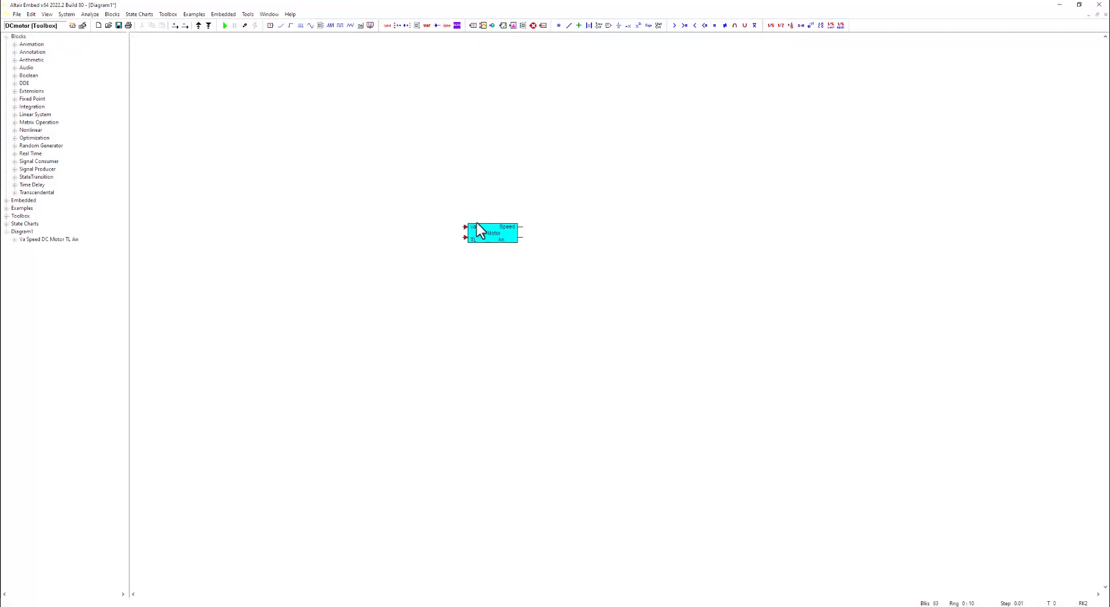
Step: Open the LundellAlternator example from Examples > Applications > Electromechanical with its plot windows
double_click(491, 233)
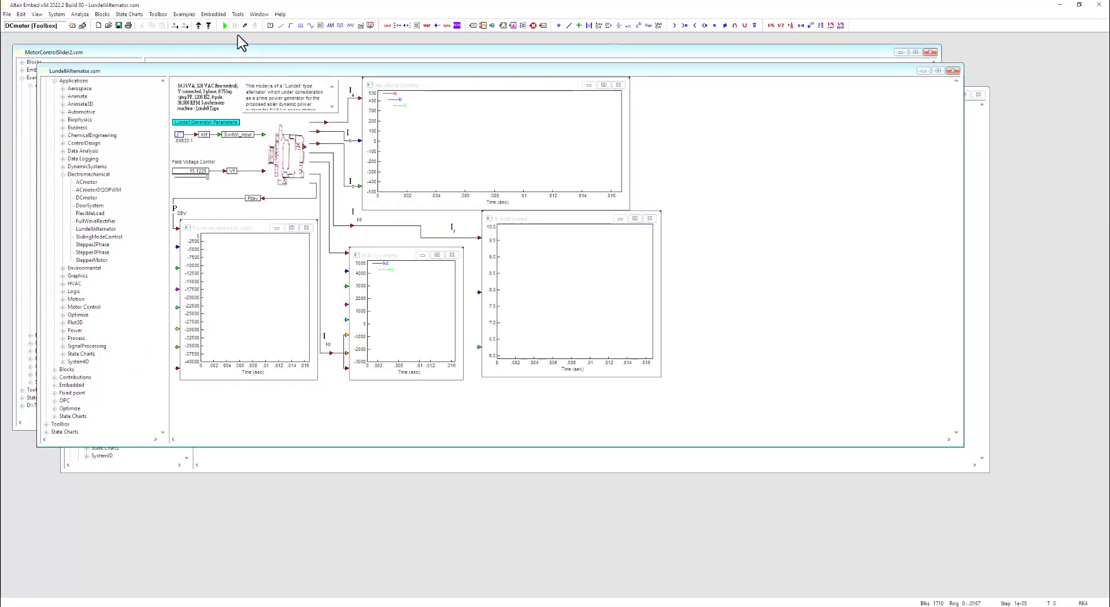
Step: Open the Automotive Engine example showing the 4-cylinder rpm gauge and torque plots
click(224, 25)
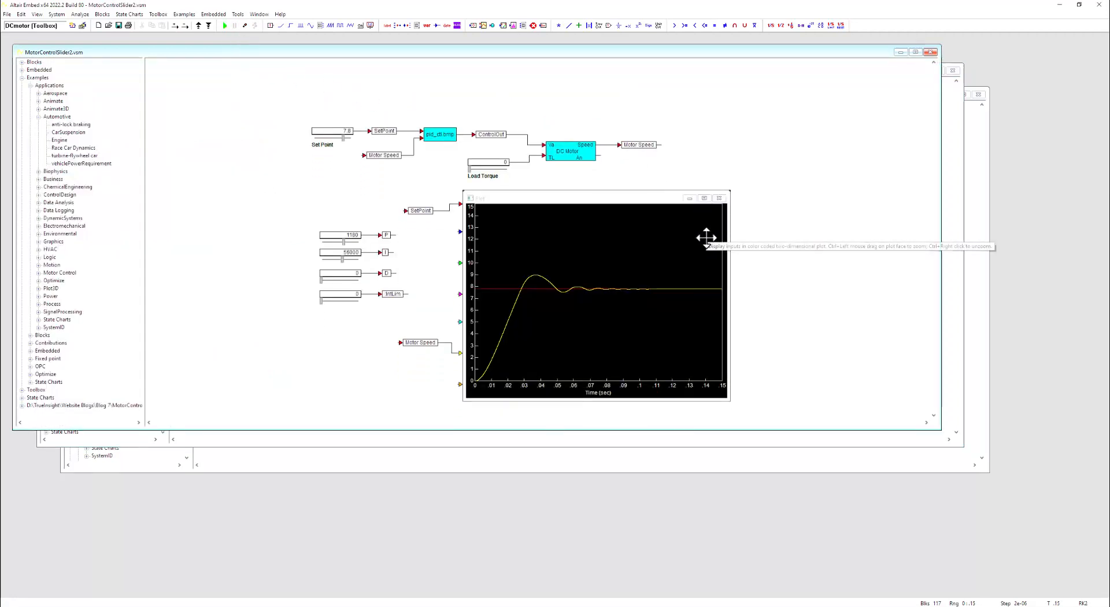
mouse_move(428, 120)
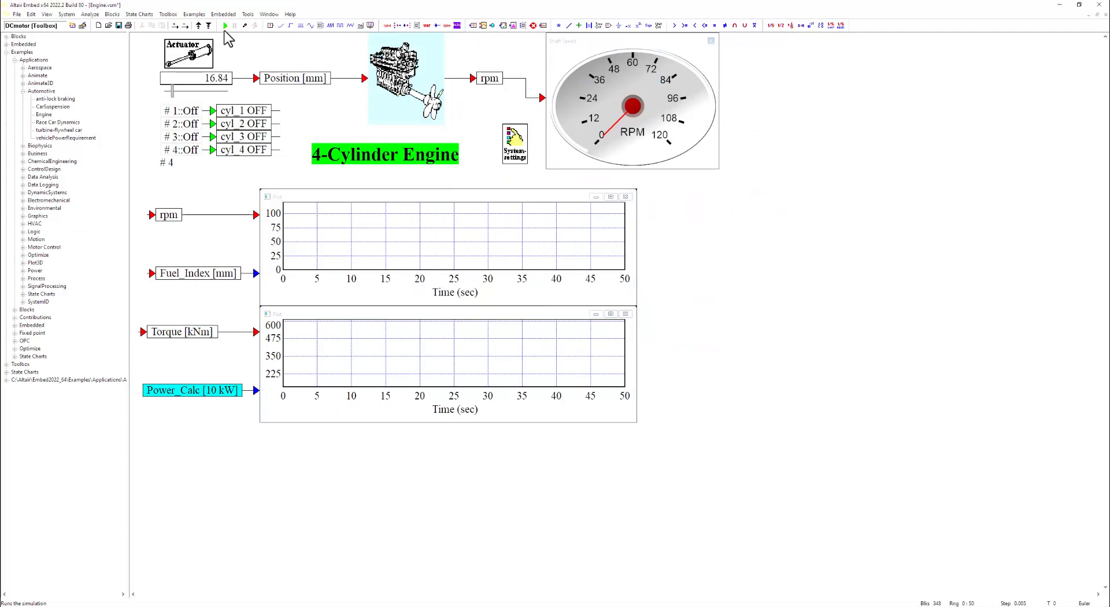
Step: Close the engine example and switch back to the MotorControlSlide2 diagram
click(225, 25)
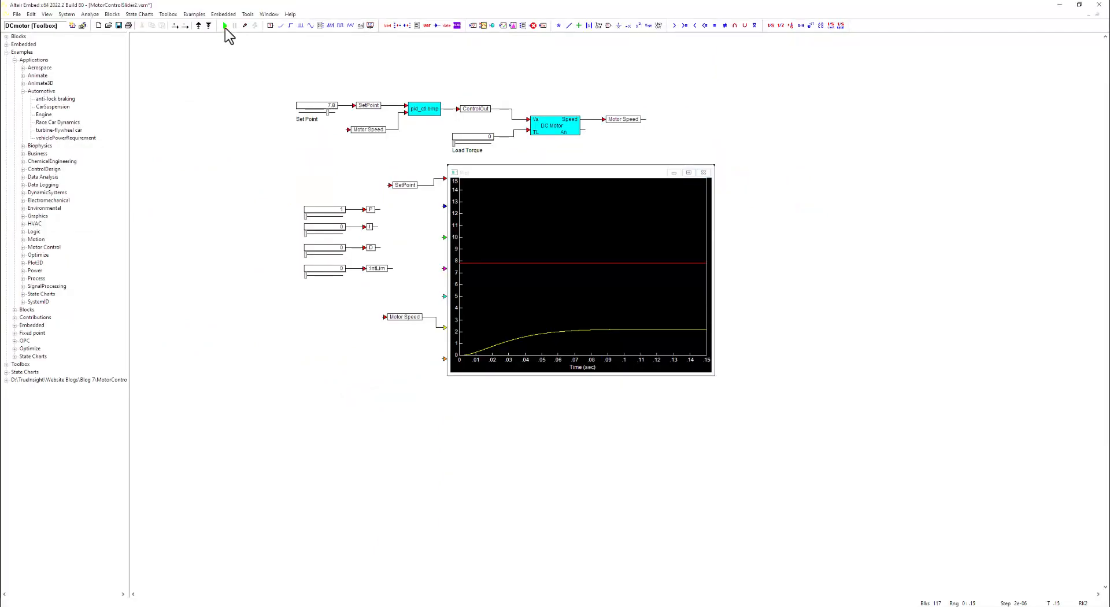
click(225, 26)
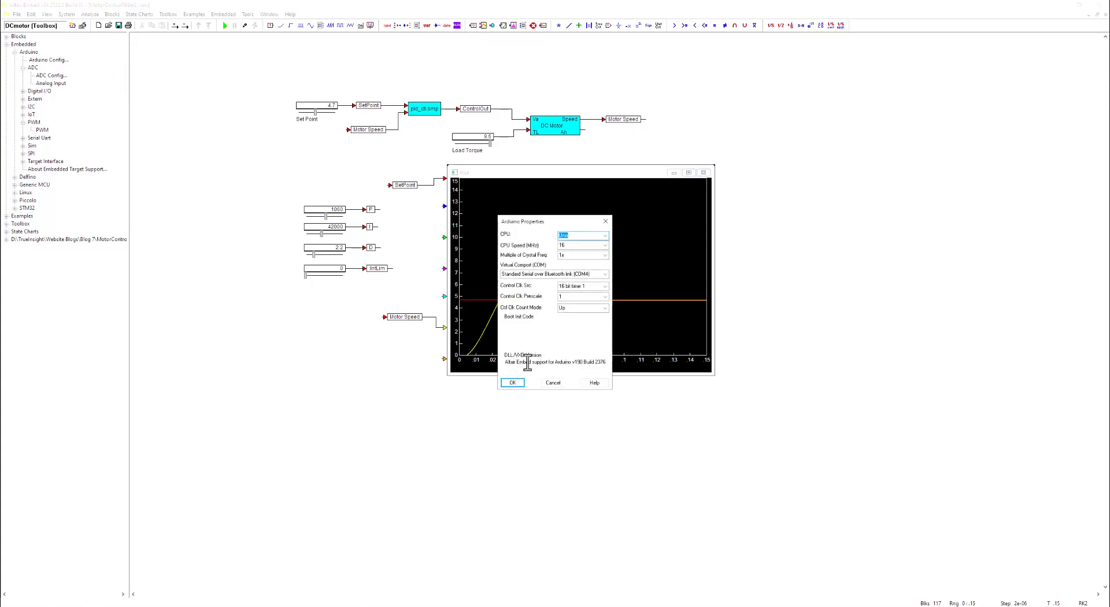
Step: Place Arduino Uno Config, Analog Input and PWM blocks from Embedded > Arduino
click(512, 382)
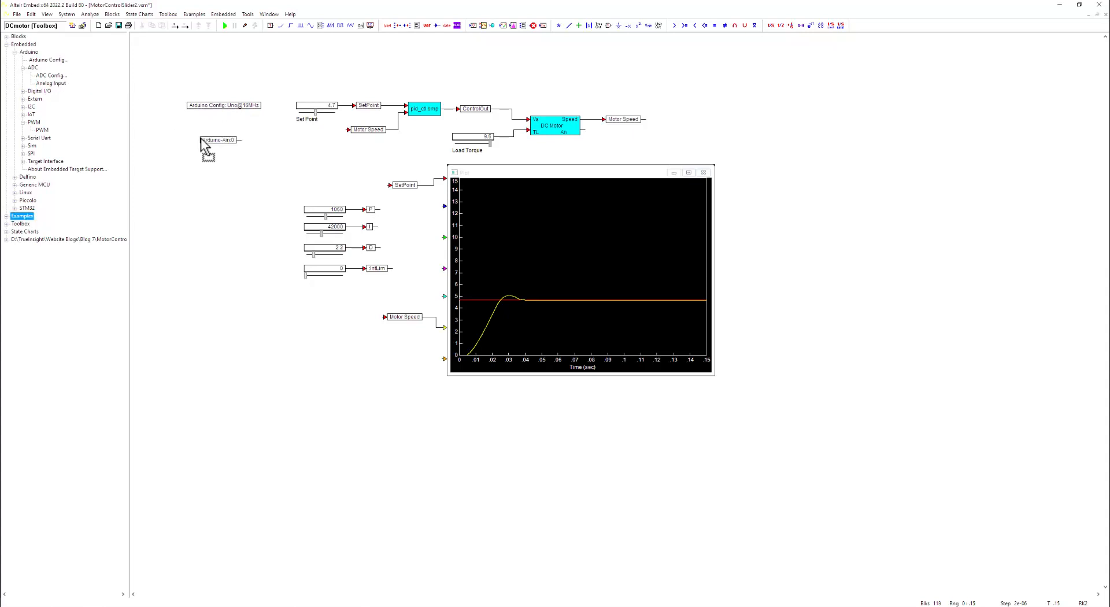
mouse_move(223, 183)
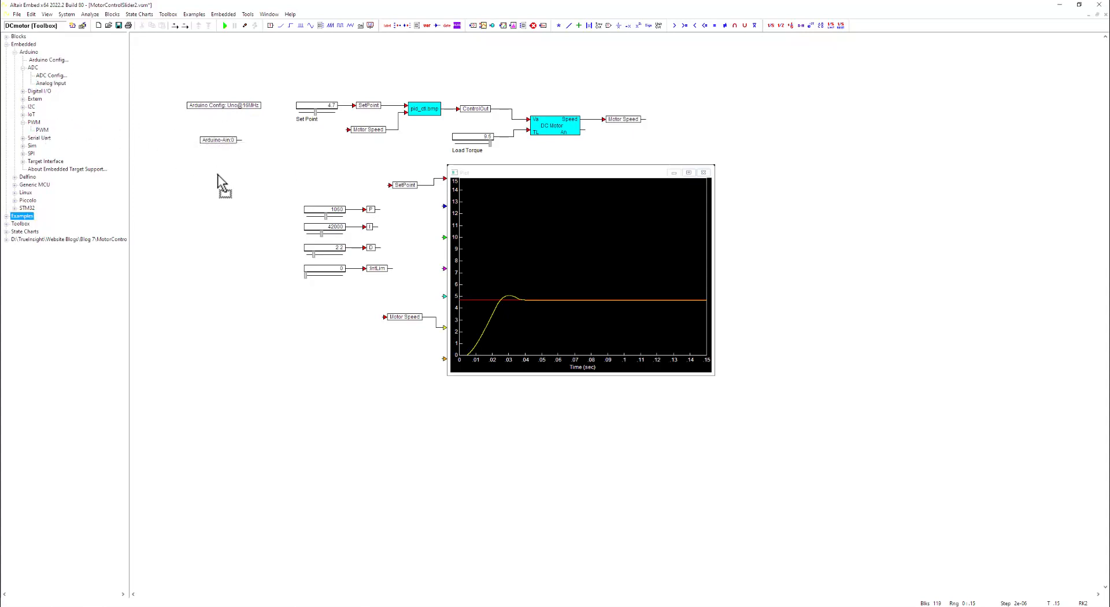
mouse_move(223, 180)
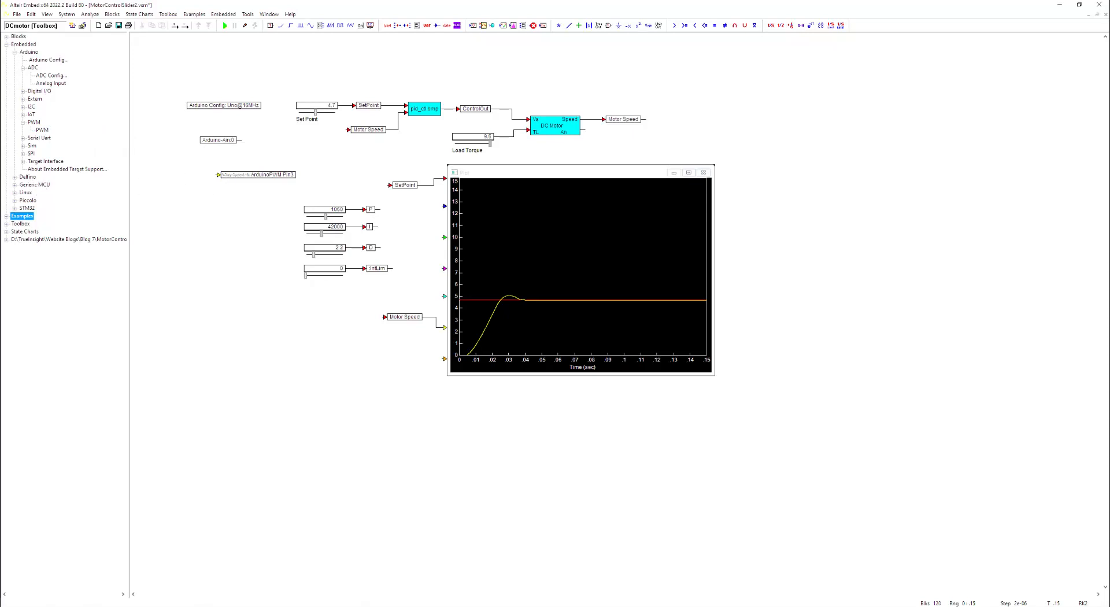
click(247, 13)
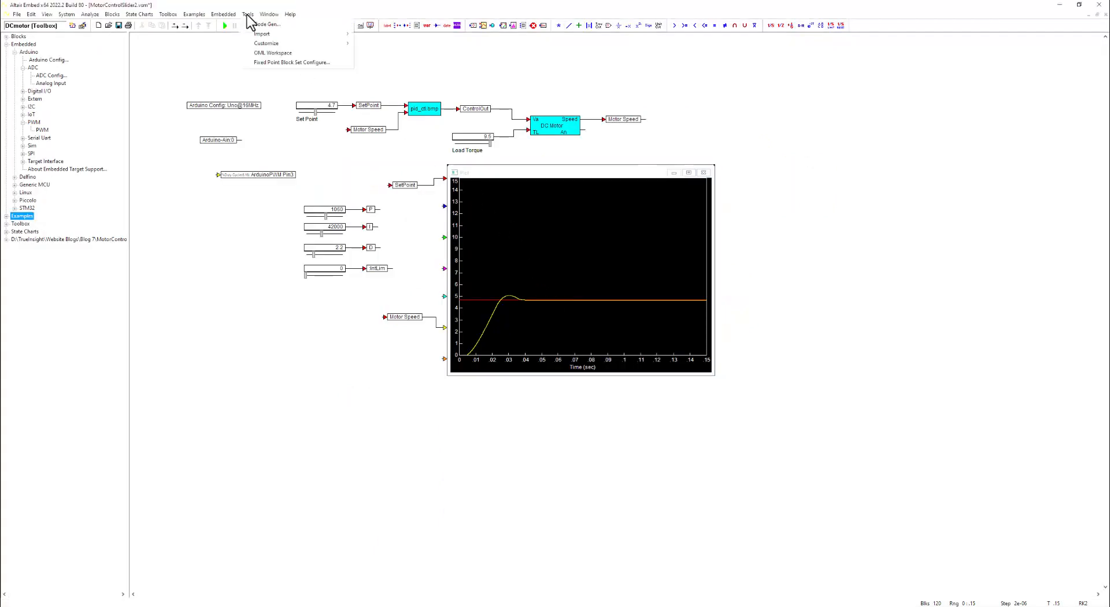
Step: Generate C code for the Arduino target and open the download-to-Arduino dialog
click(609, 389)
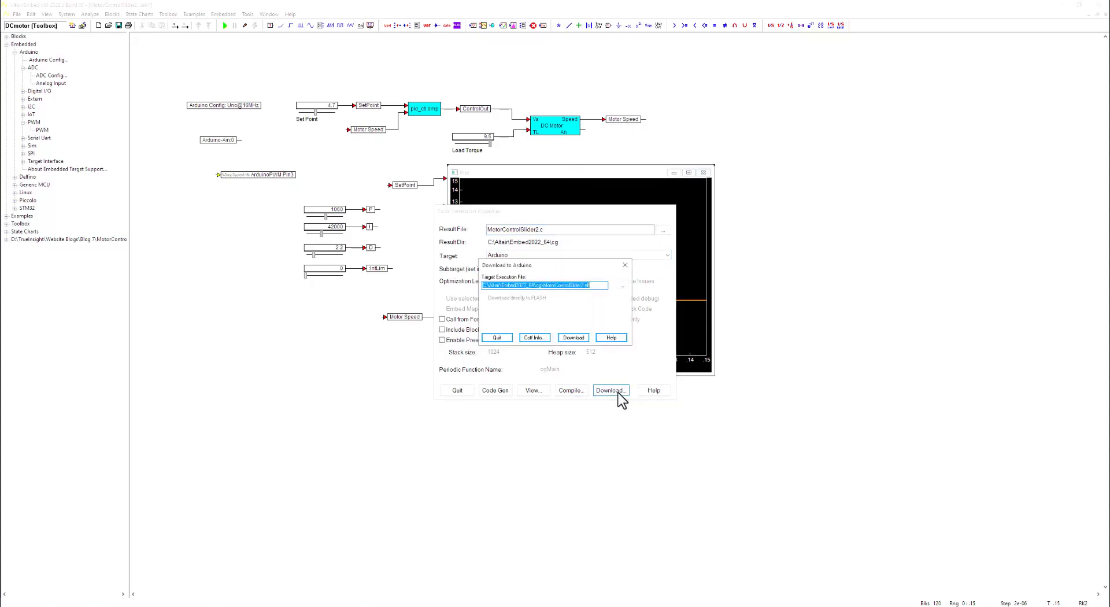
mouse_move(579, 403)
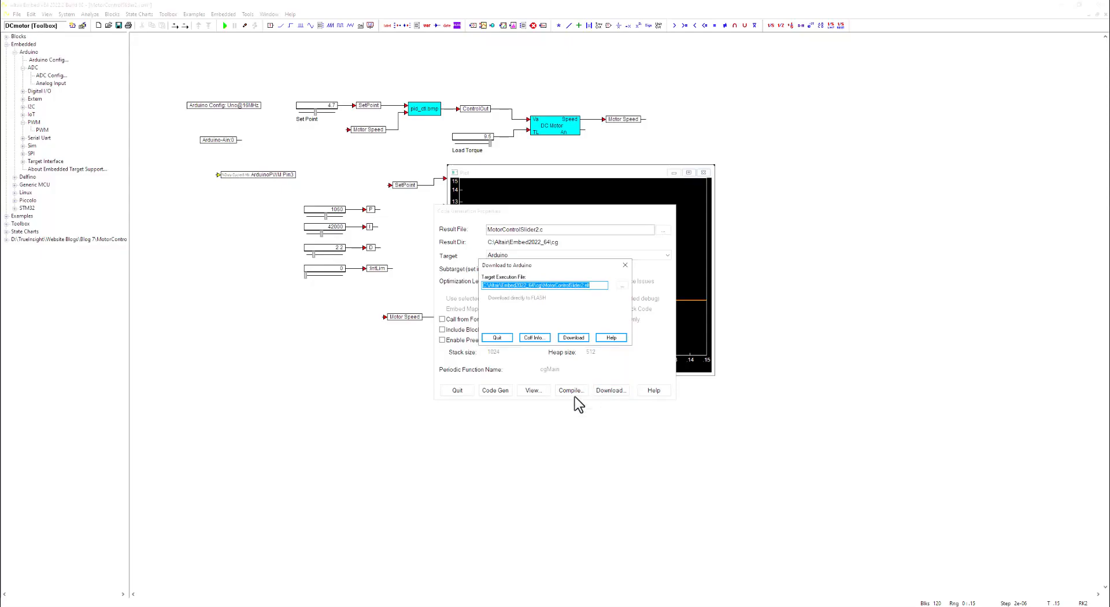